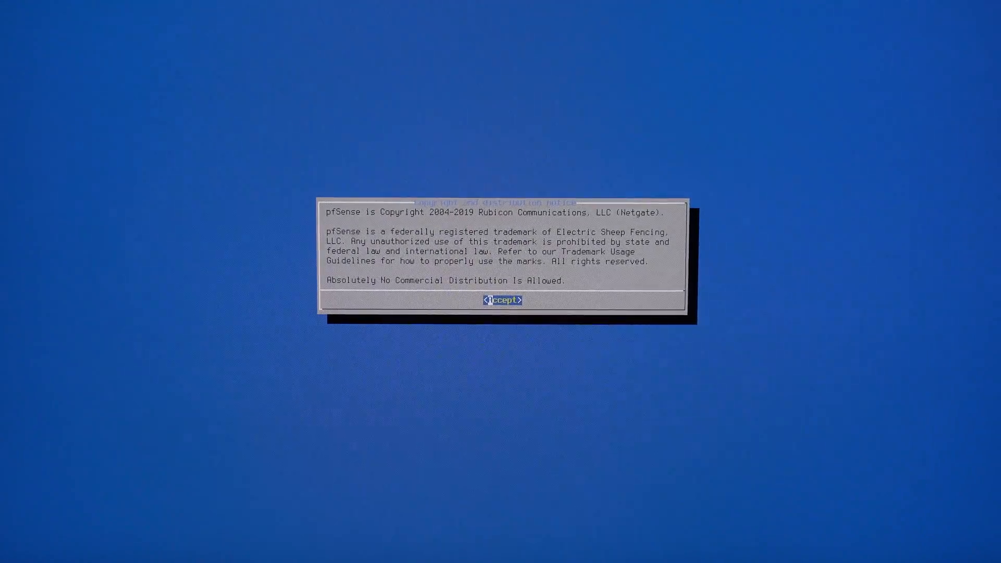
Accept the copyright notice and install pfSense with Auto (UFS) guided disk setup.
left_click(503, 299)
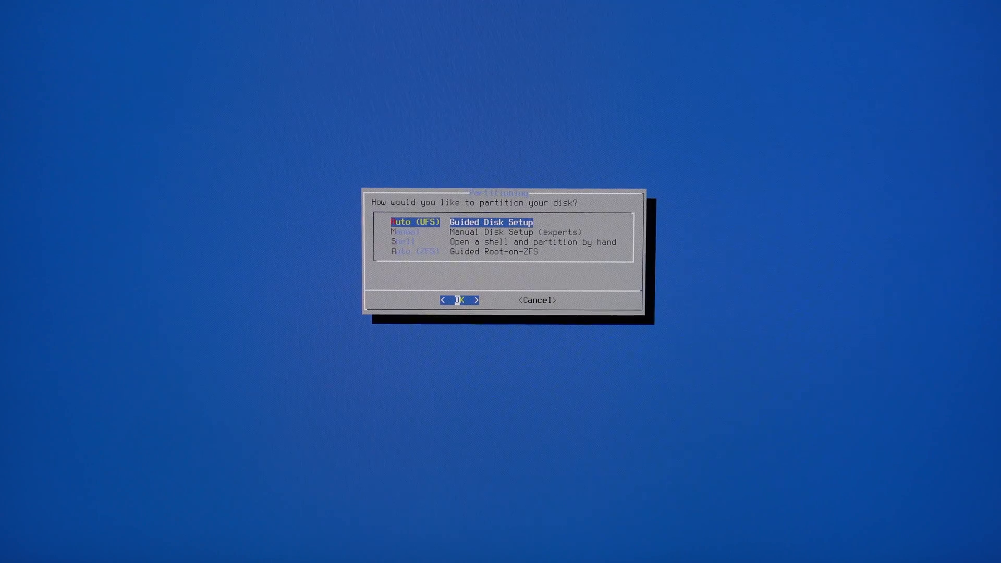
left_click(460, 299)
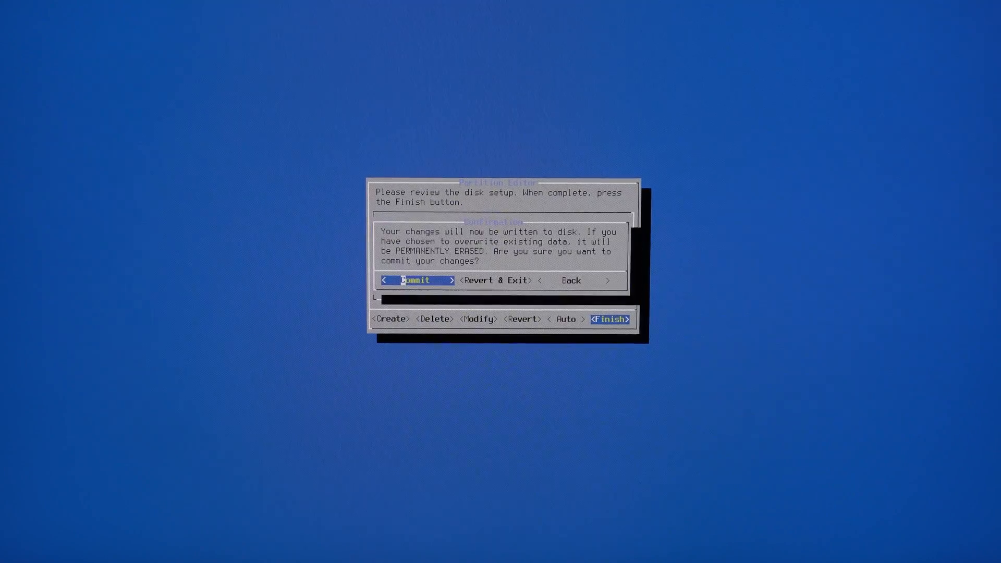
left_click(417, 279)
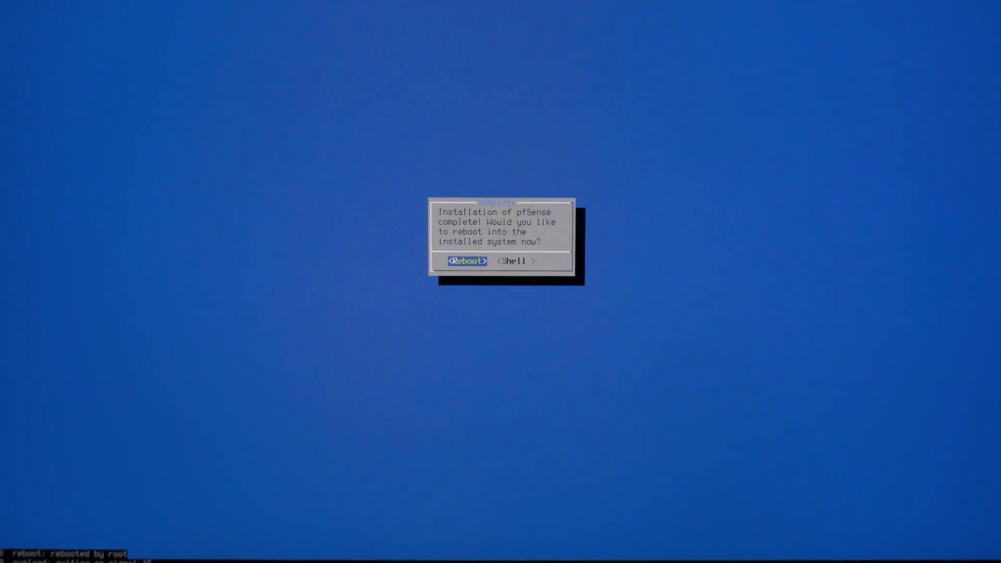
Choose Reboot on the Installation Complete dialog.
left_click(467, 261)
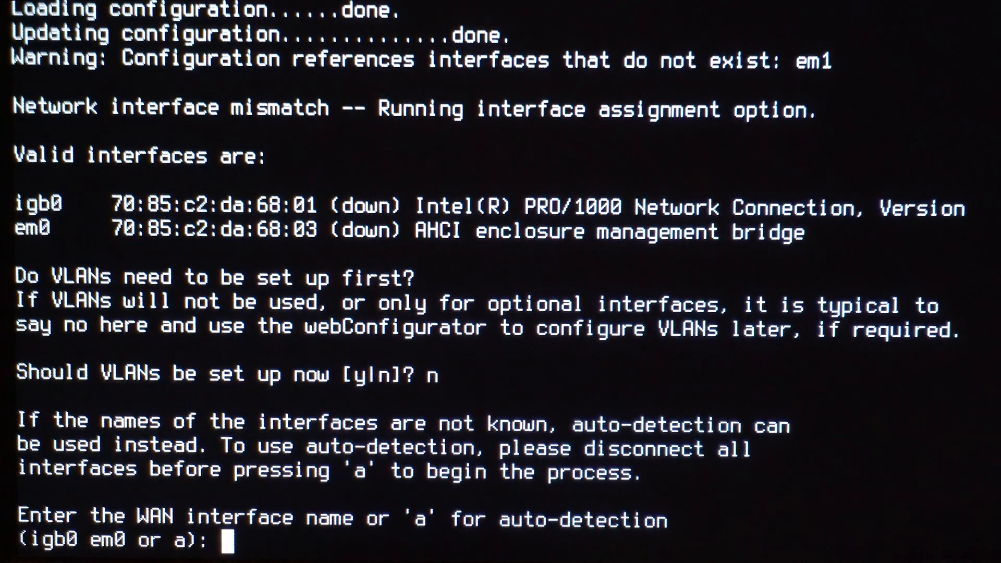
Assign WAN by auto-detect (em0) and LAN to igb0, then confirm with 'y'.
type("a")
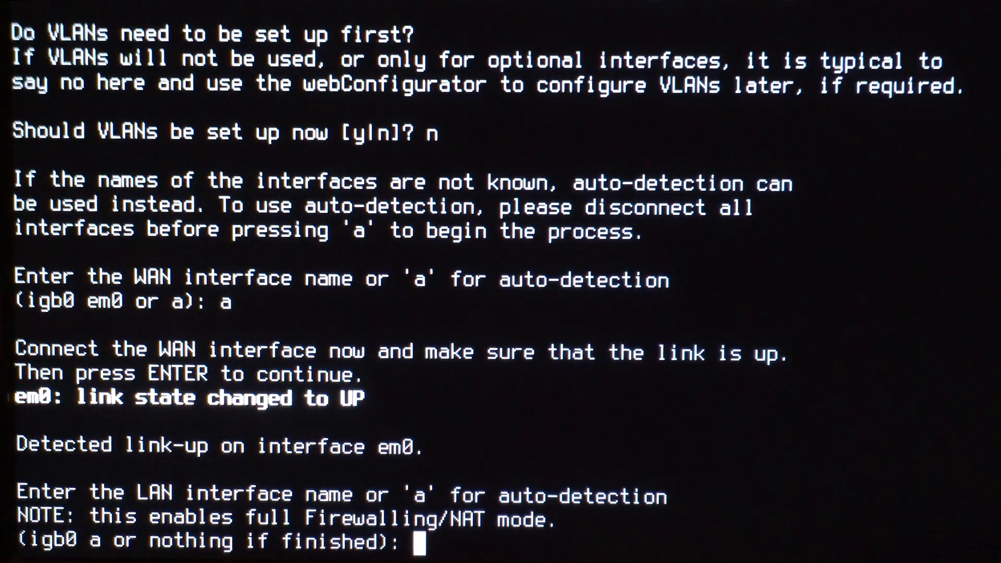
type("igb0")
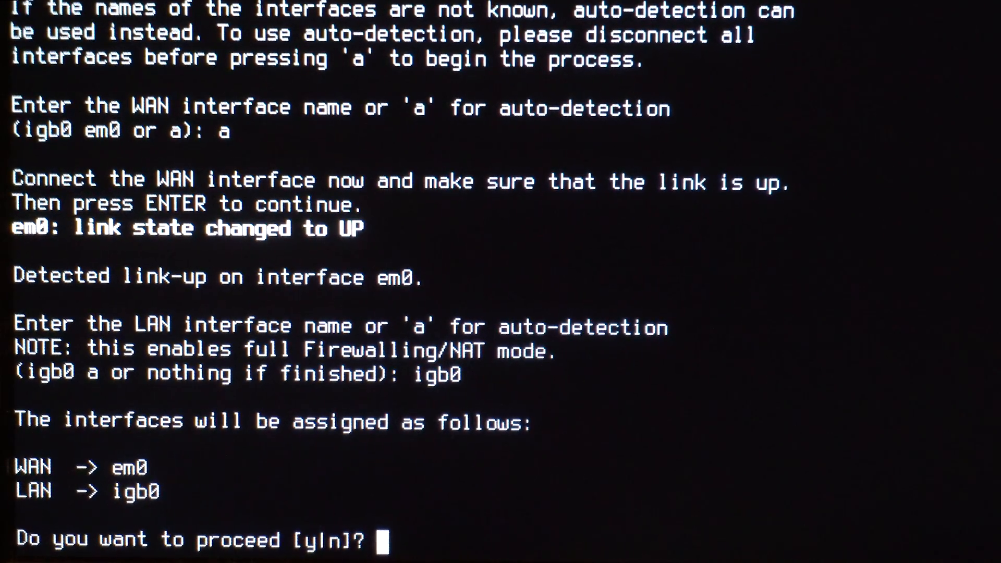
type("y")
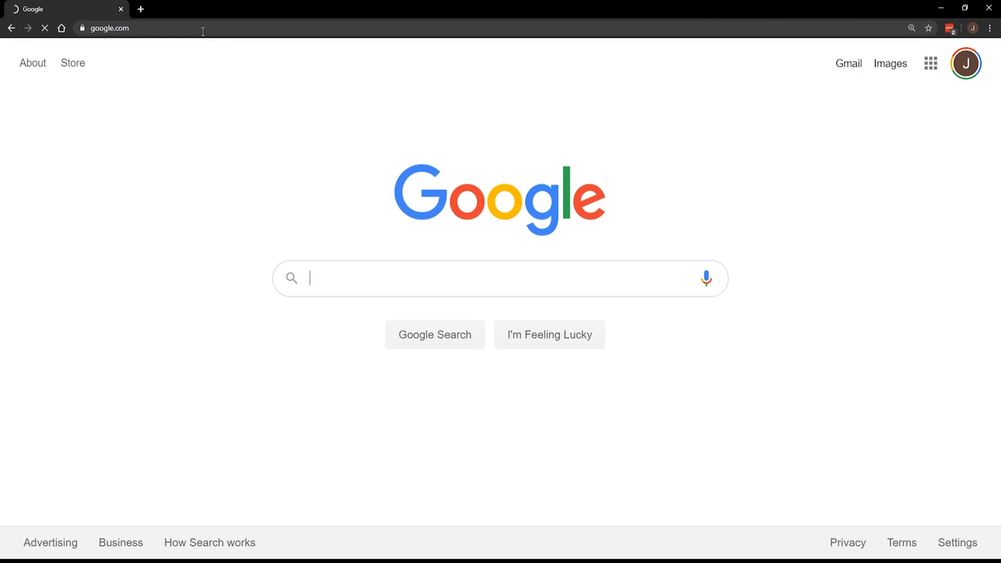
Load 192.168.1.1, bypass the certificate warning, and sign in as admin.
type("192.168.1.1")
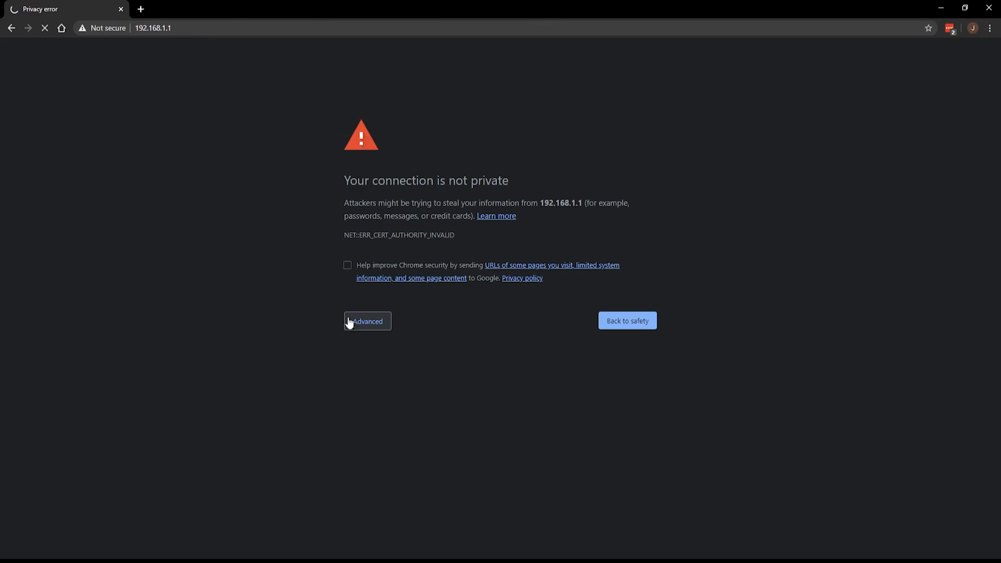
left_click(367, 321)
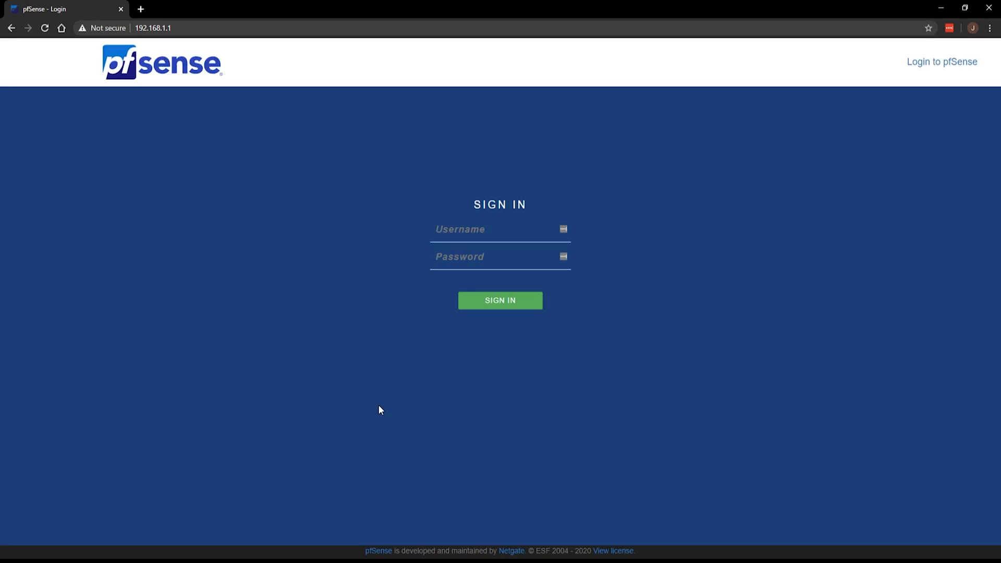
left_click(500, 300)
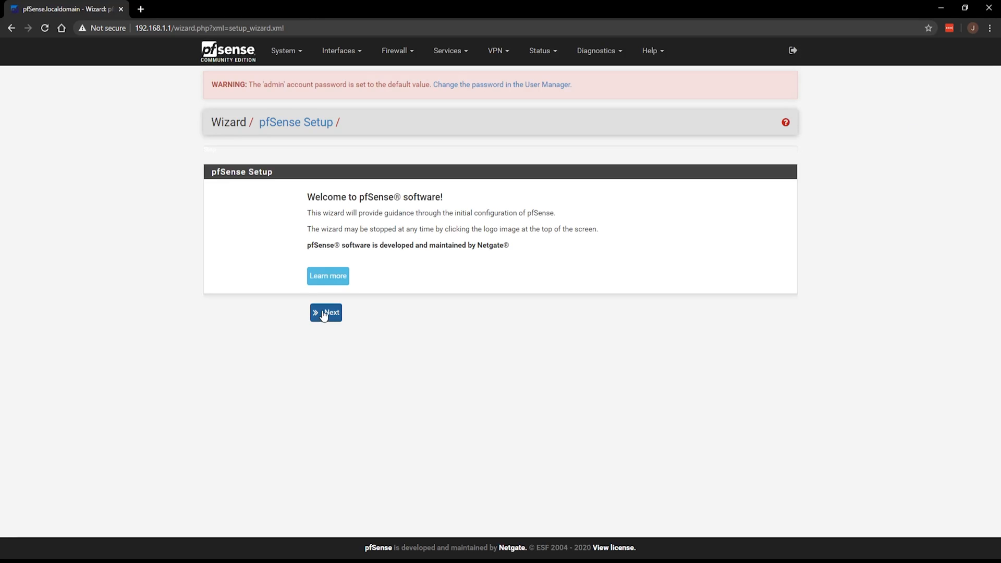
Advance past welcome and support pages, keeping hostname pfSense and domain localdomain.
left_click(326, 312)
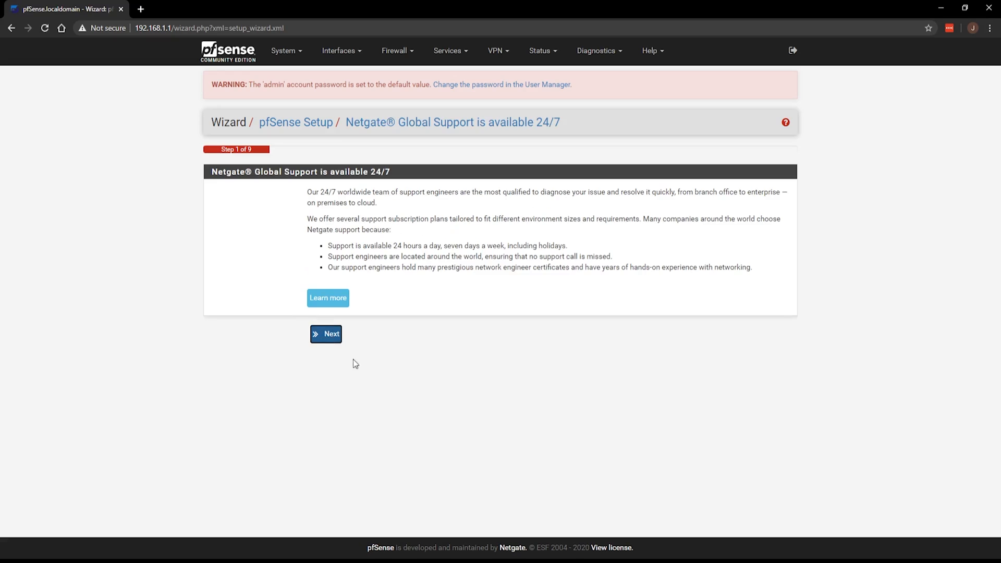
left_click(326, 334)
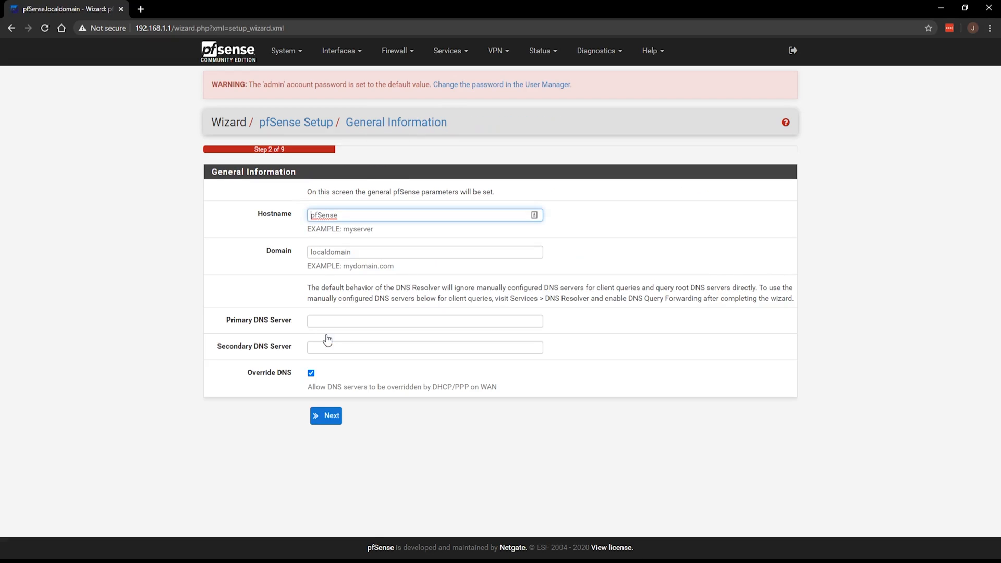
left_click(424, 252)
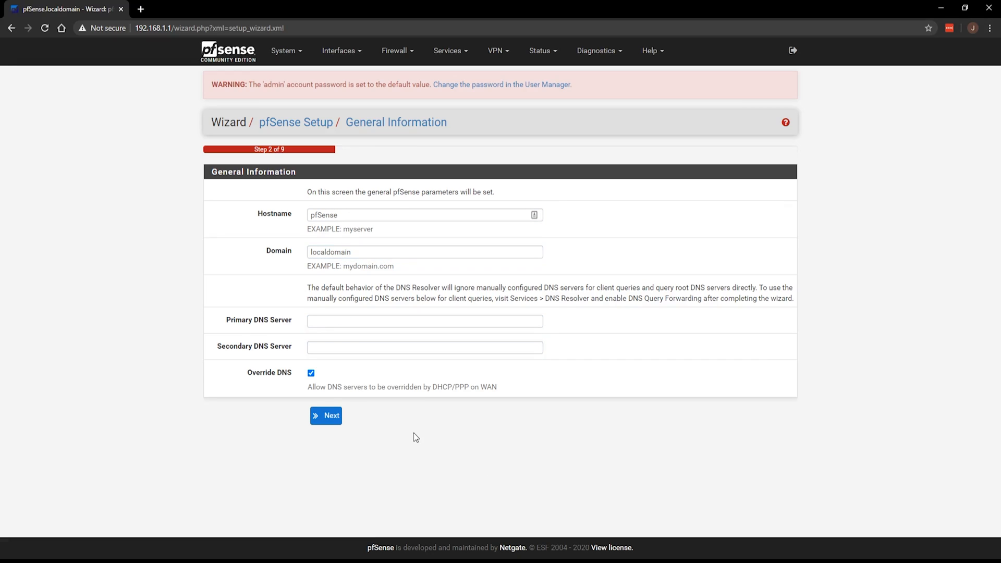
left_click(325, 415)
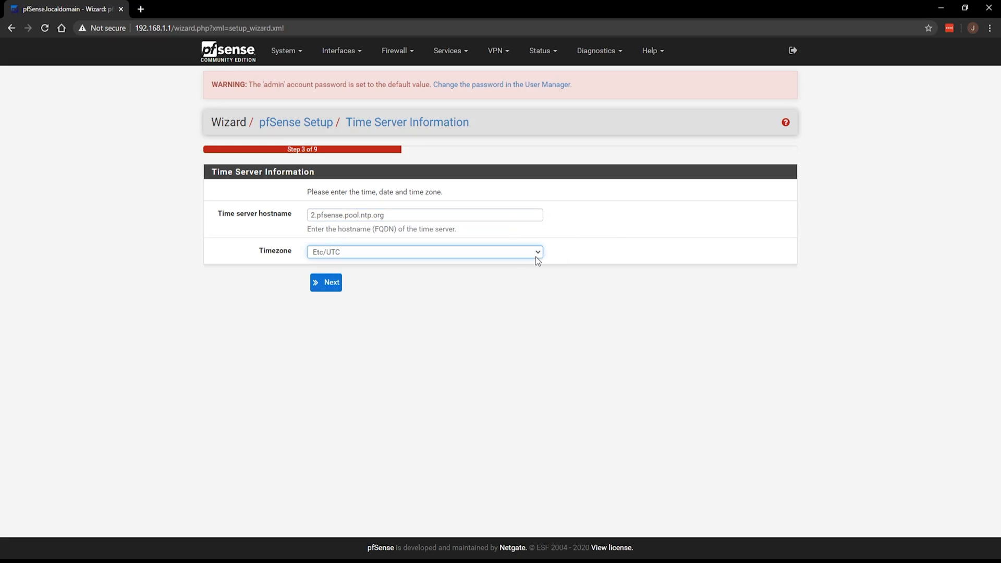
mouse_move(448, 389)
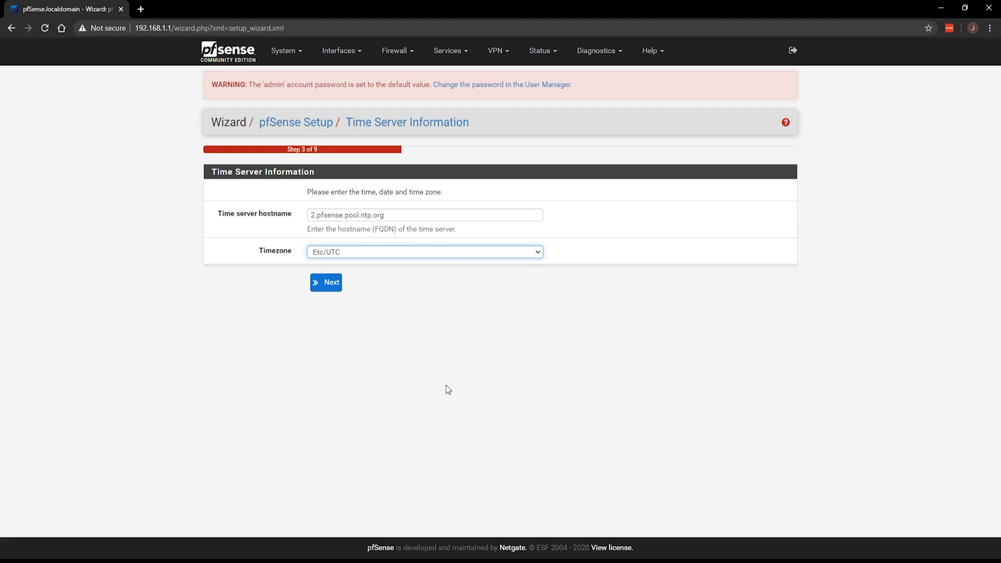
mouse_move(400, 394)
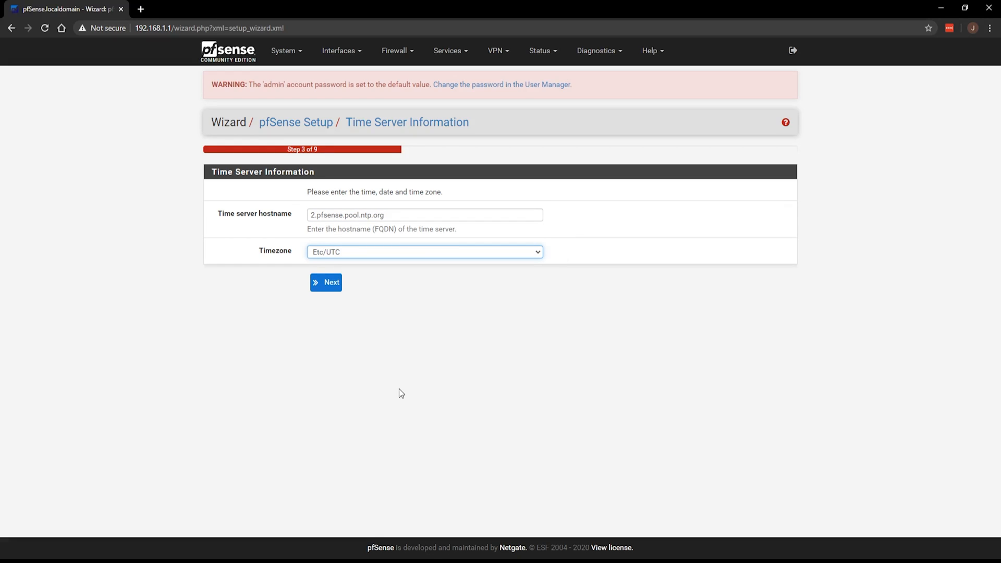
Submit time server 2.pfsense.pool.ntp.org with timezone America/Denver.
left_click(326, 282)
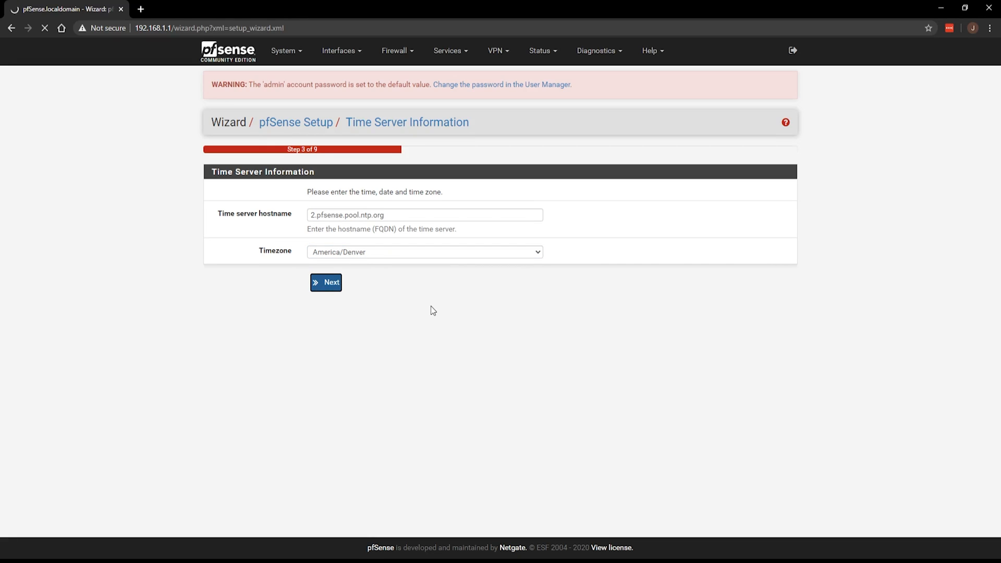
left_click(326, 282)
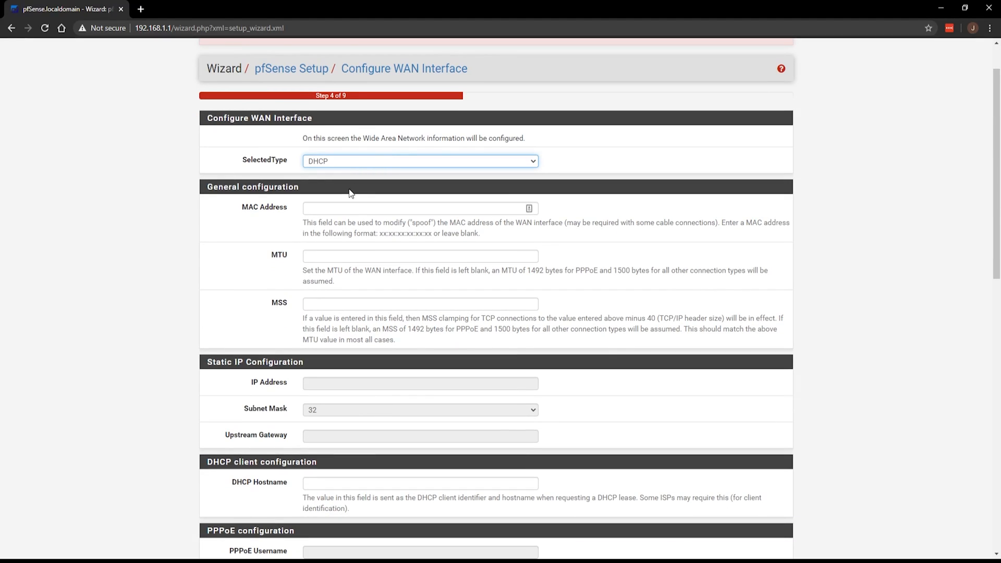
Try Static and PPPoE WAN types, scroll the options, and submit the WAN step.
left_click(421, 161)
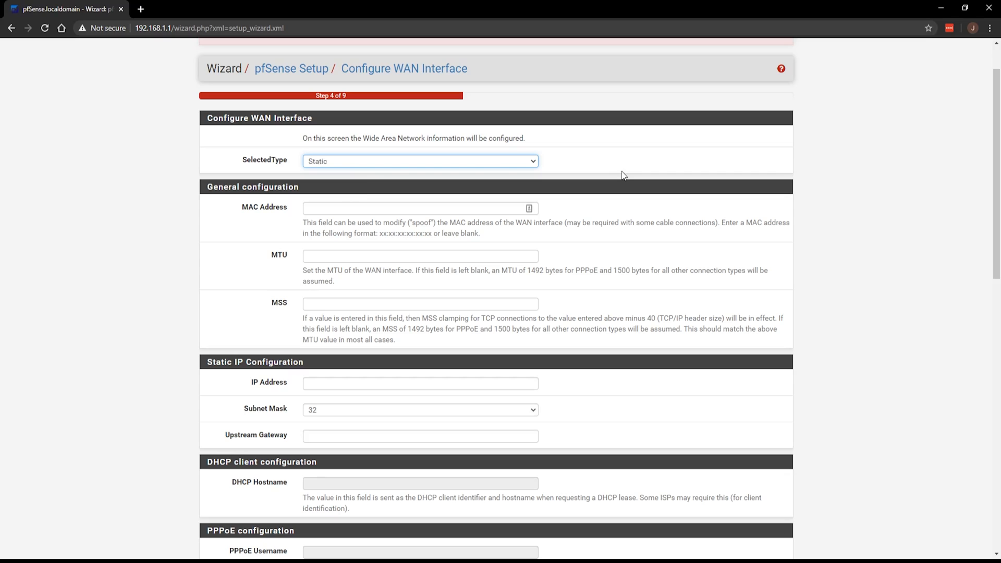
left_click(421, 161)
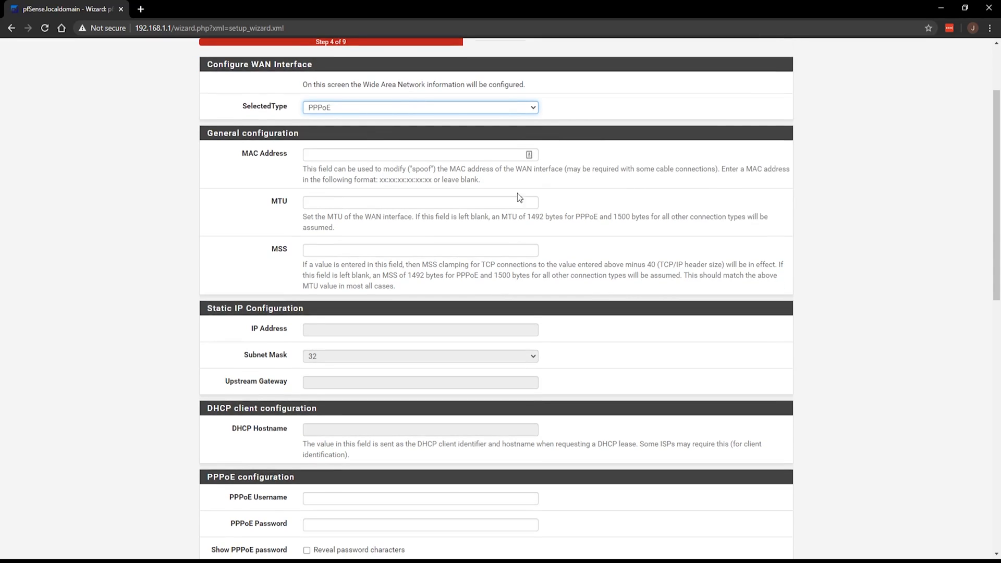
scroll("down", 3)
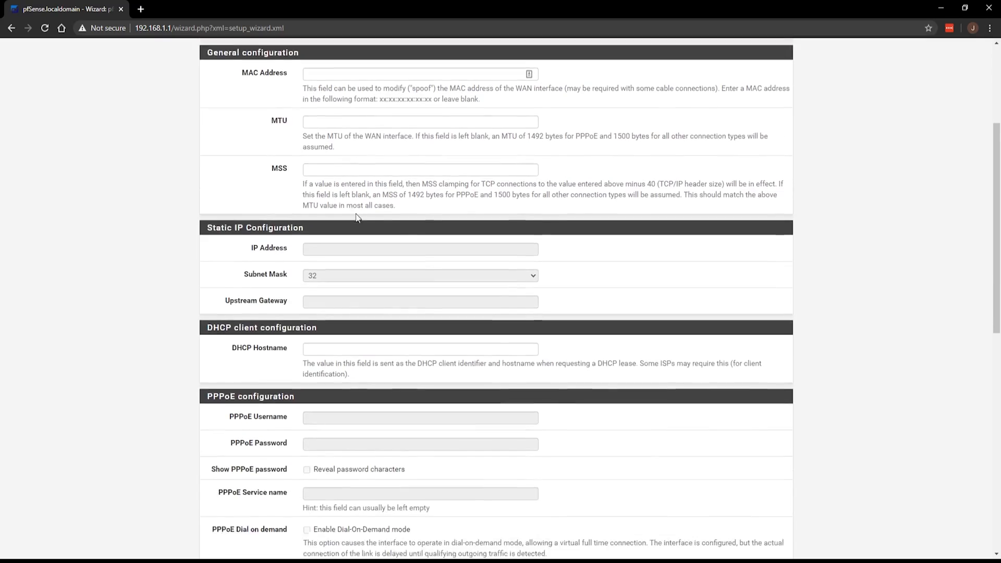
scroll("down", 3)
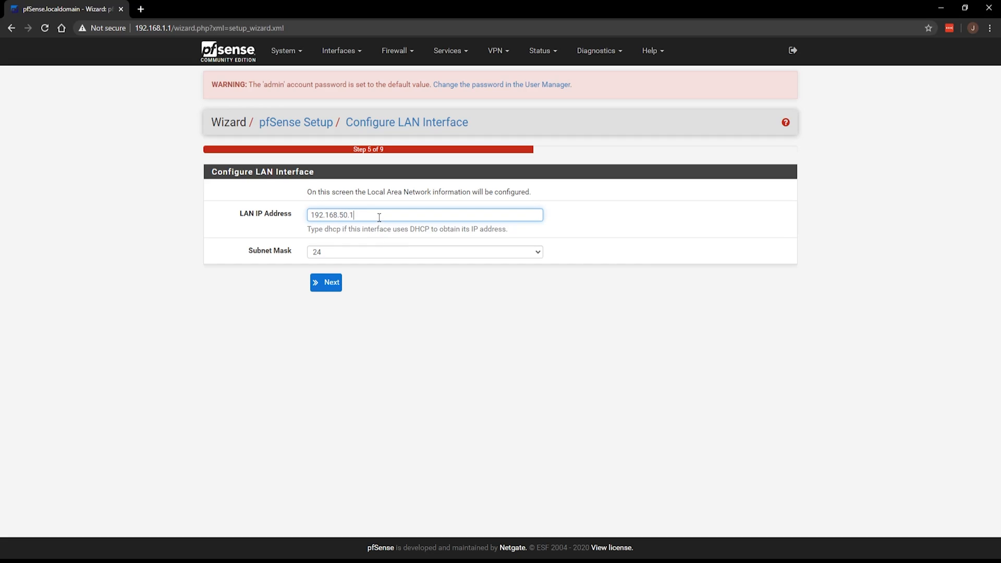
Keep LAN at 192.168.1.1/24 and set the admin password.
left_click(325, 283)
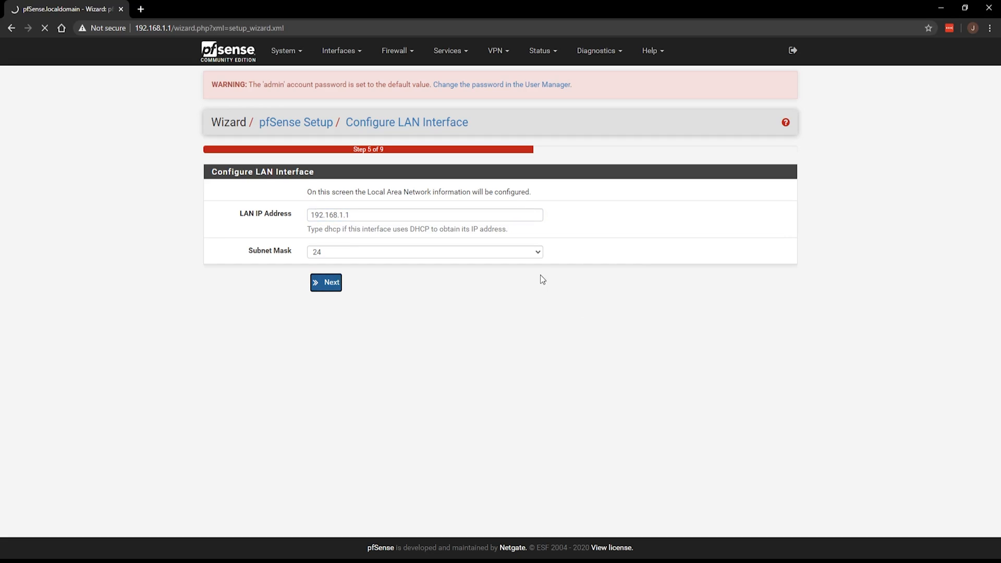
left_click(326, 282)
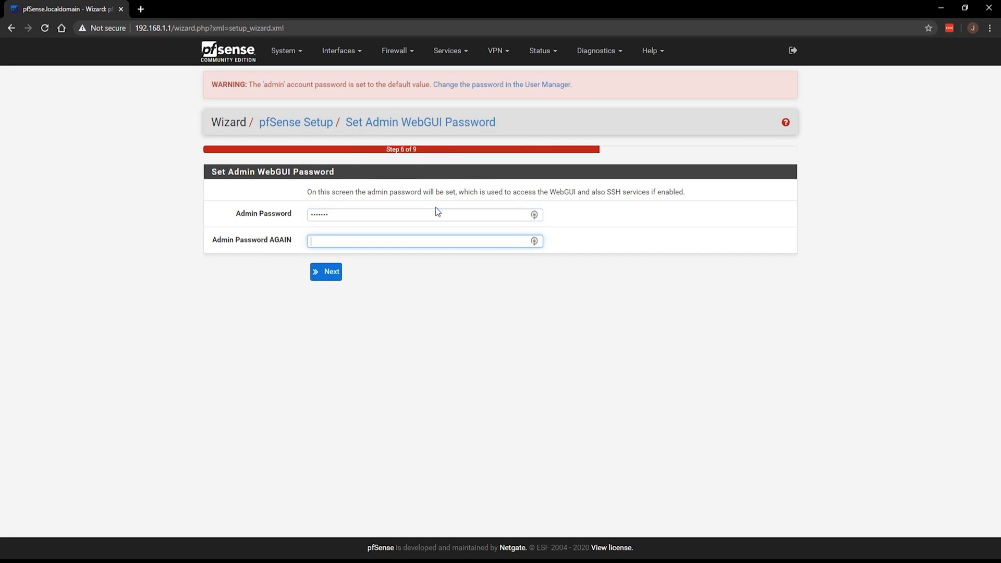
left_click(326, 271)
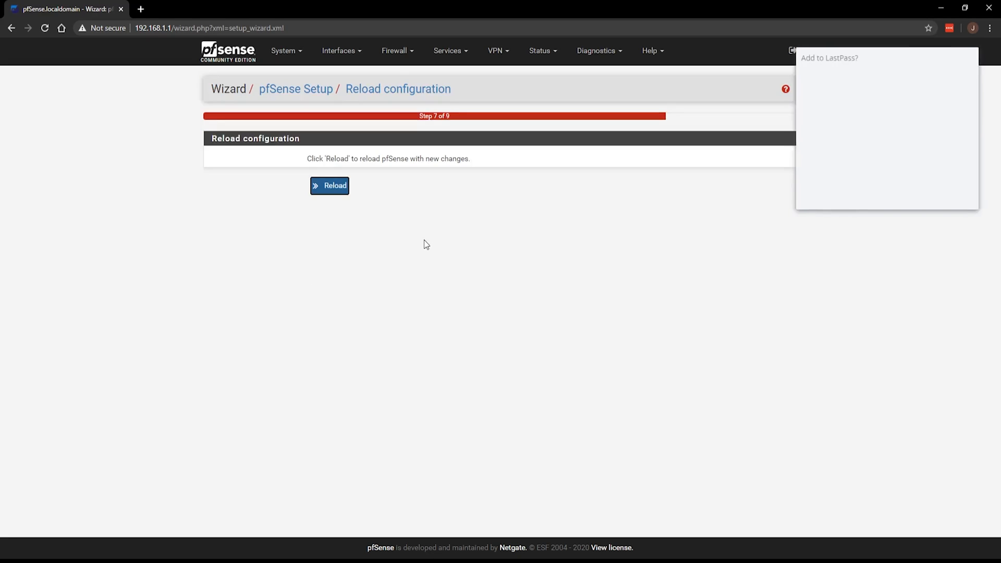
Reload pfSense with the new configuration and finish the setup wizard.
left_click(329, 185)
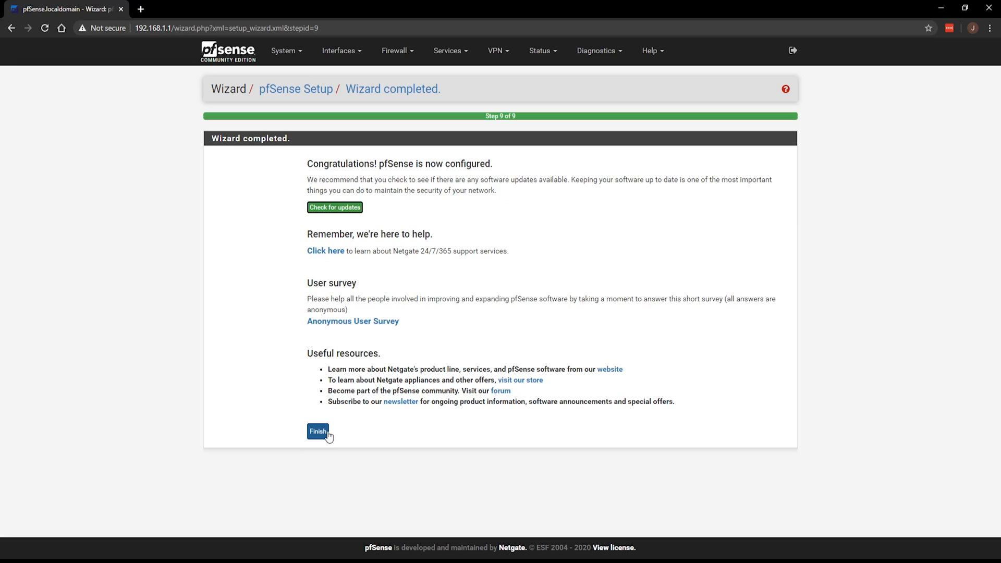
left_click(317, 431)
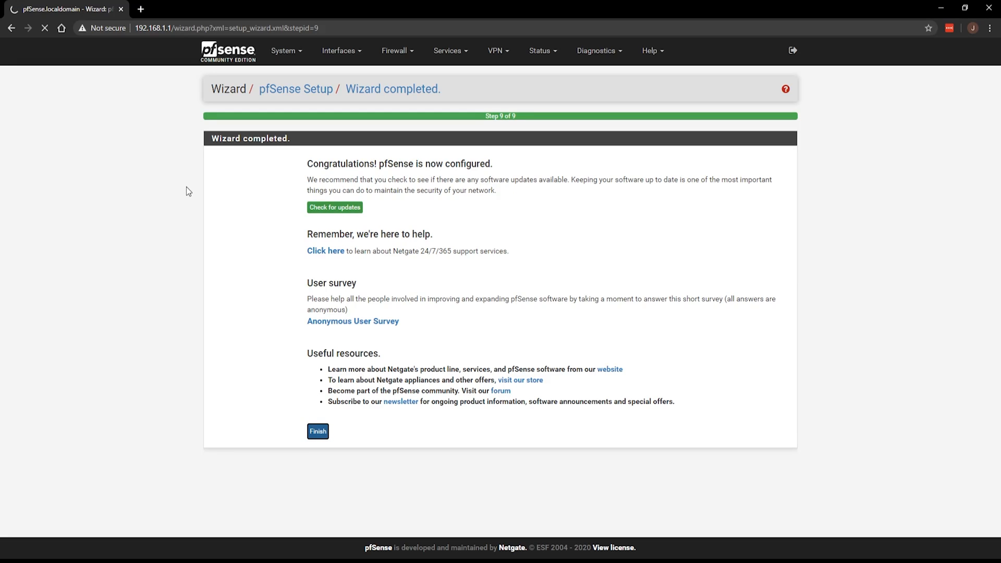
left_click(318, 431)
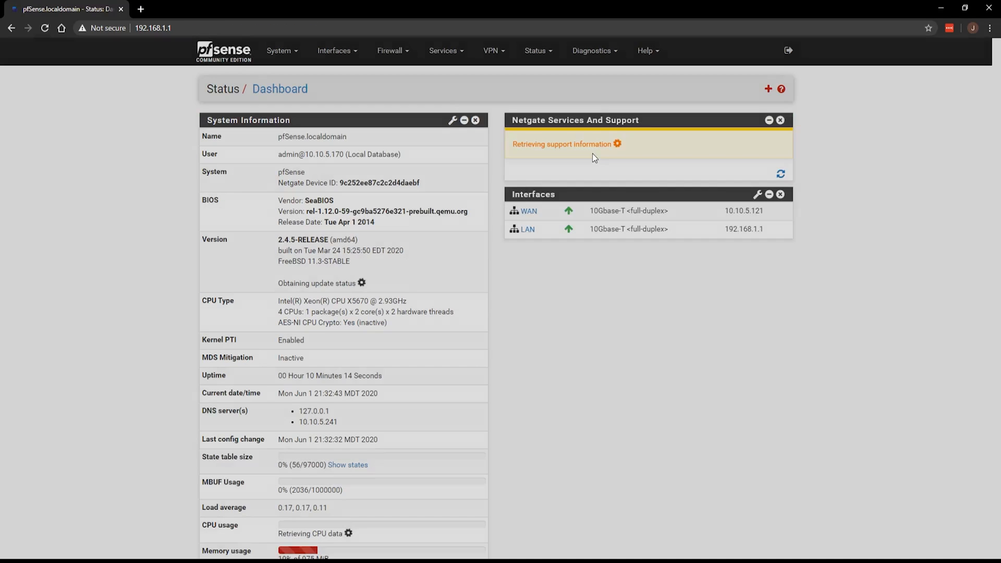
scroll("down", 3)
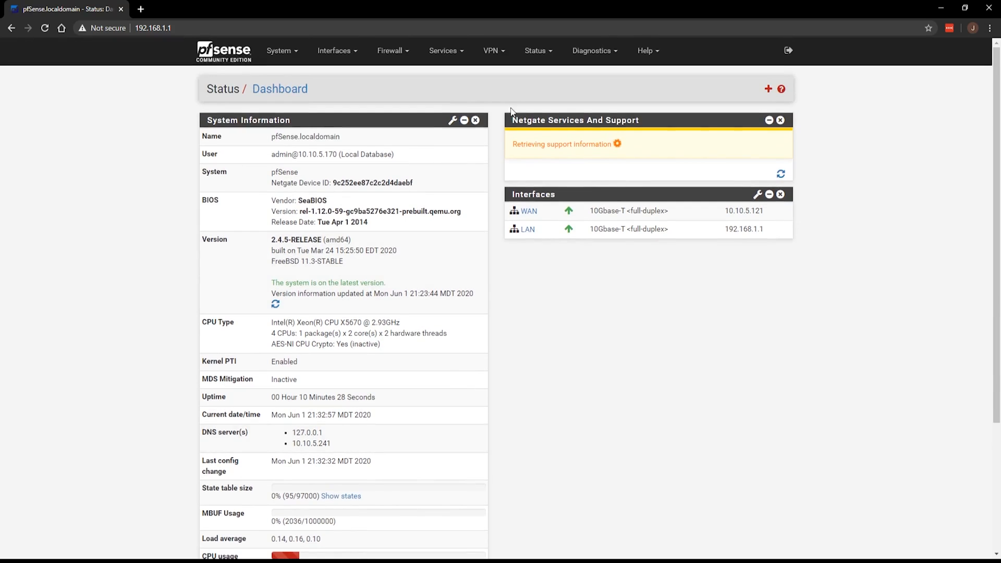
mouse_move(721, 362)
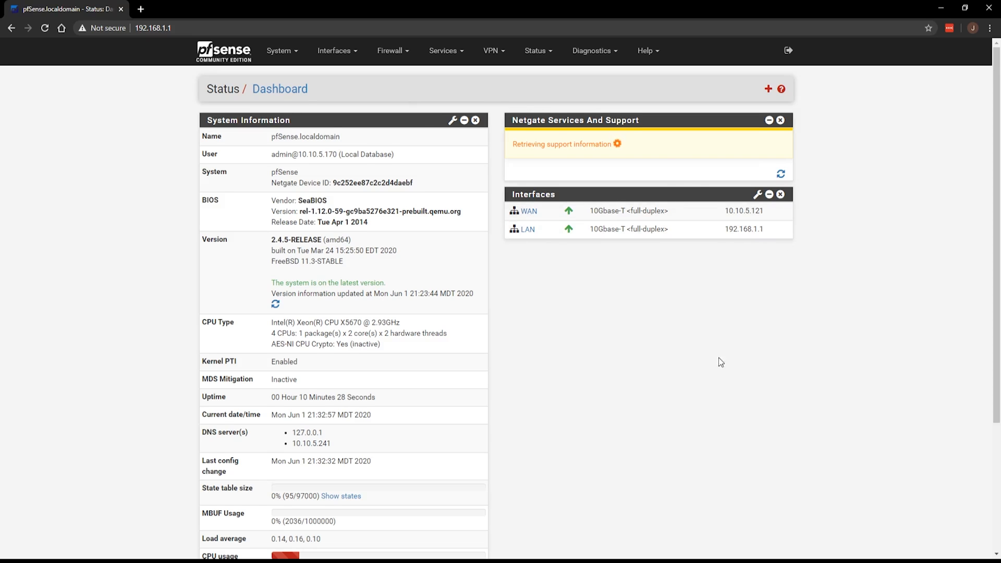
left_click(390, 50)
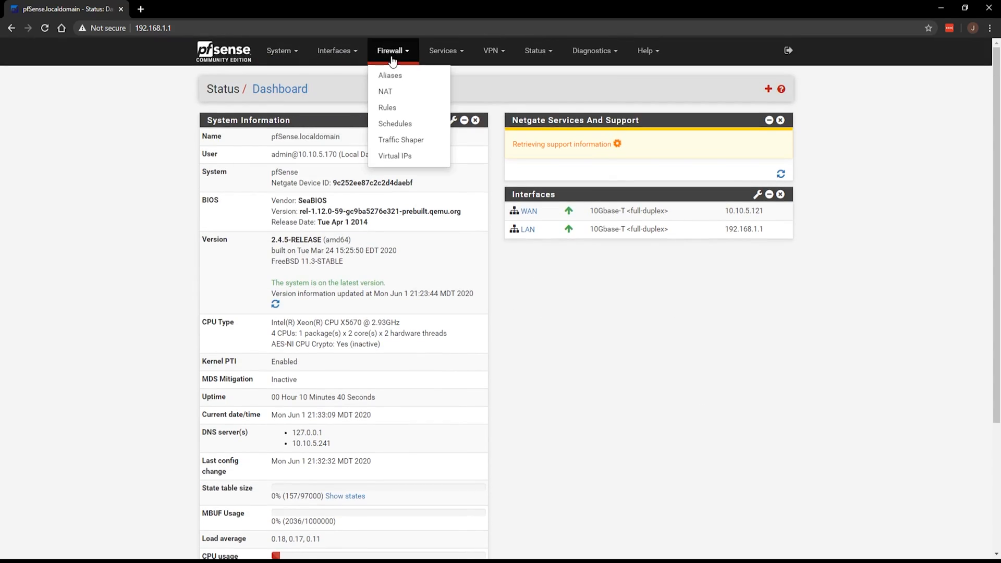
left_click(535, 51)
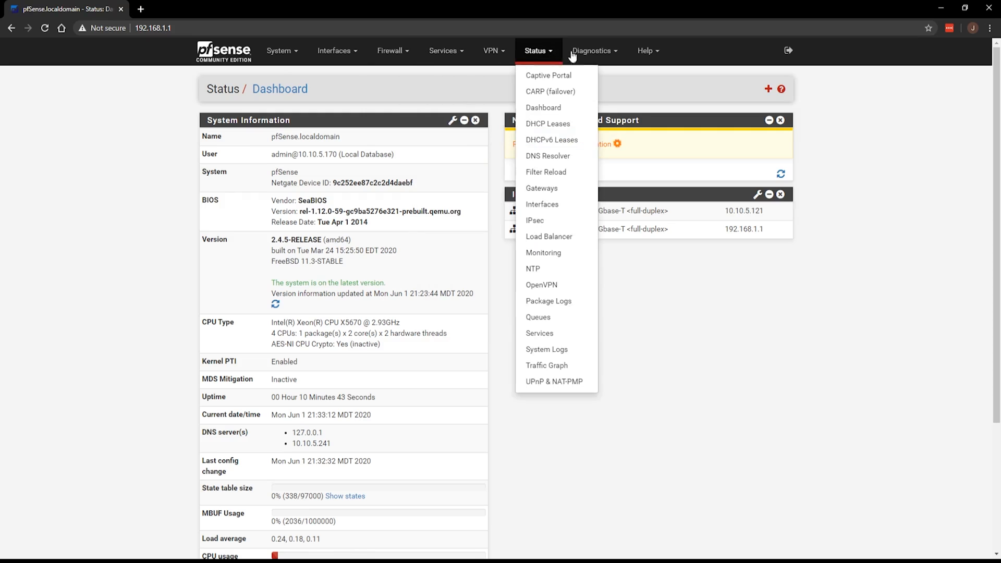